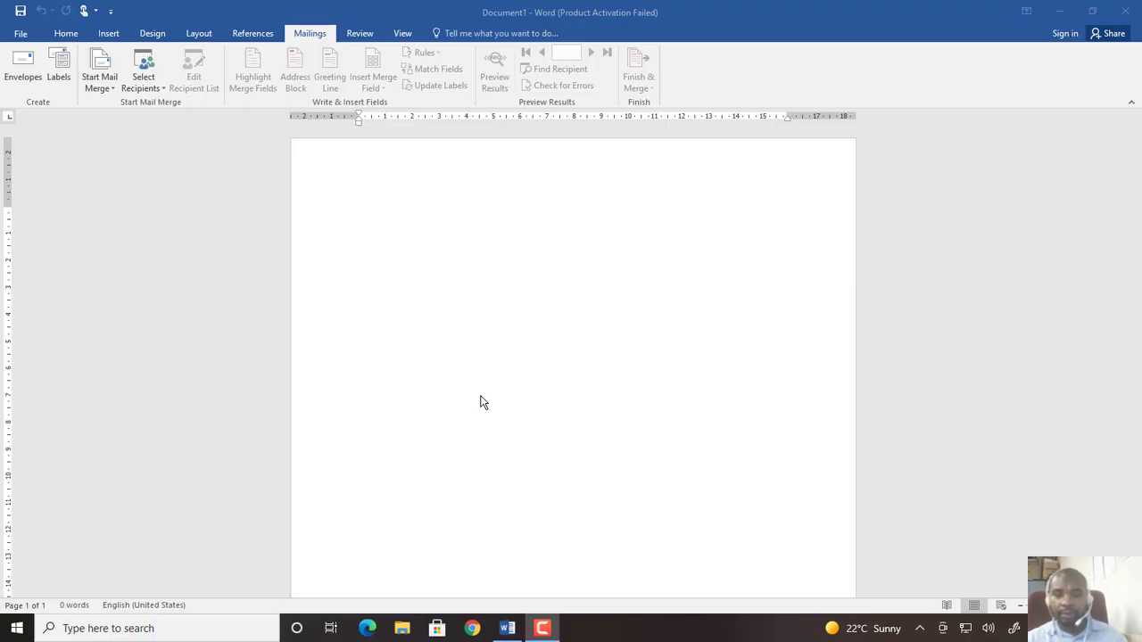
{"action": "mouse_move", "coordinate": [437, 348]}
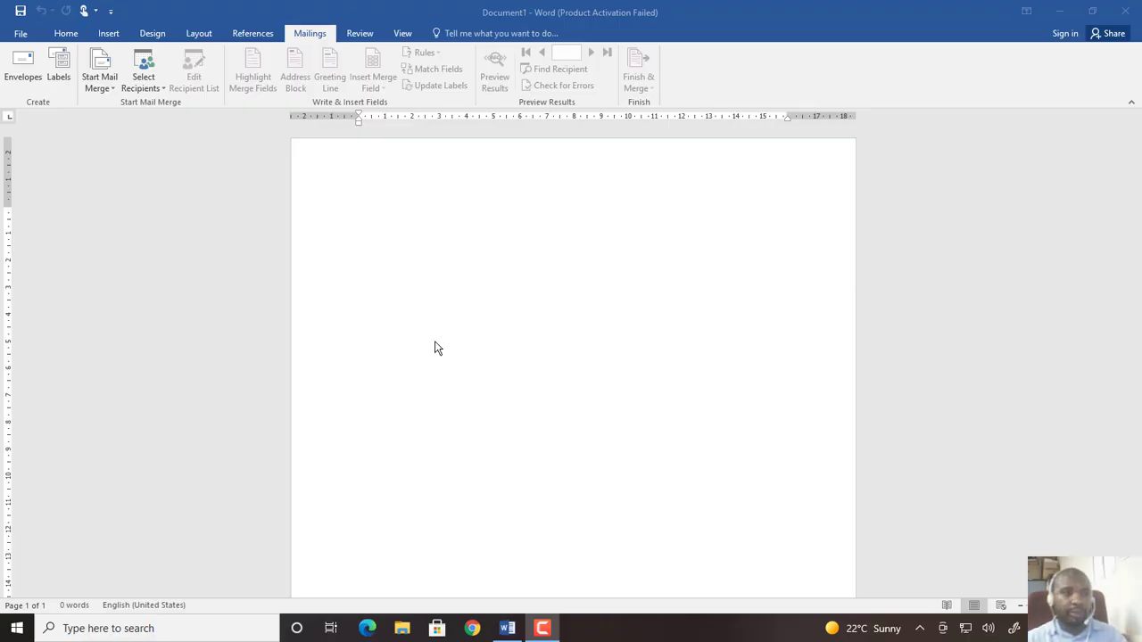
{"action": "mouse_move", "coordinate": [380, 237]}
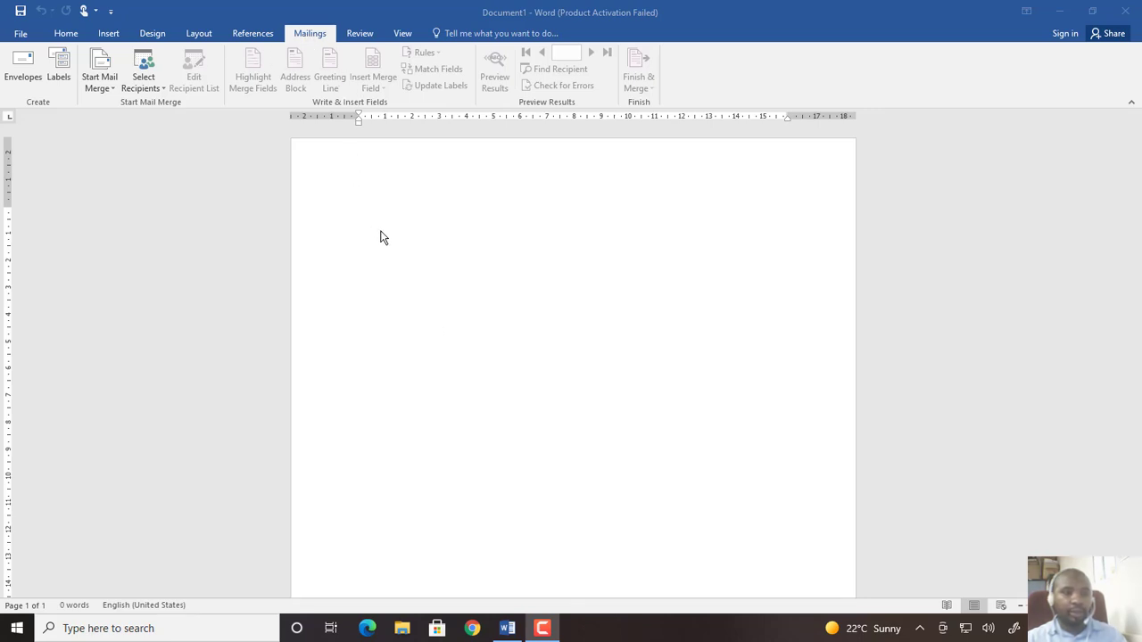
{"action": "mouse_move", "coordinate": [553, 496]}
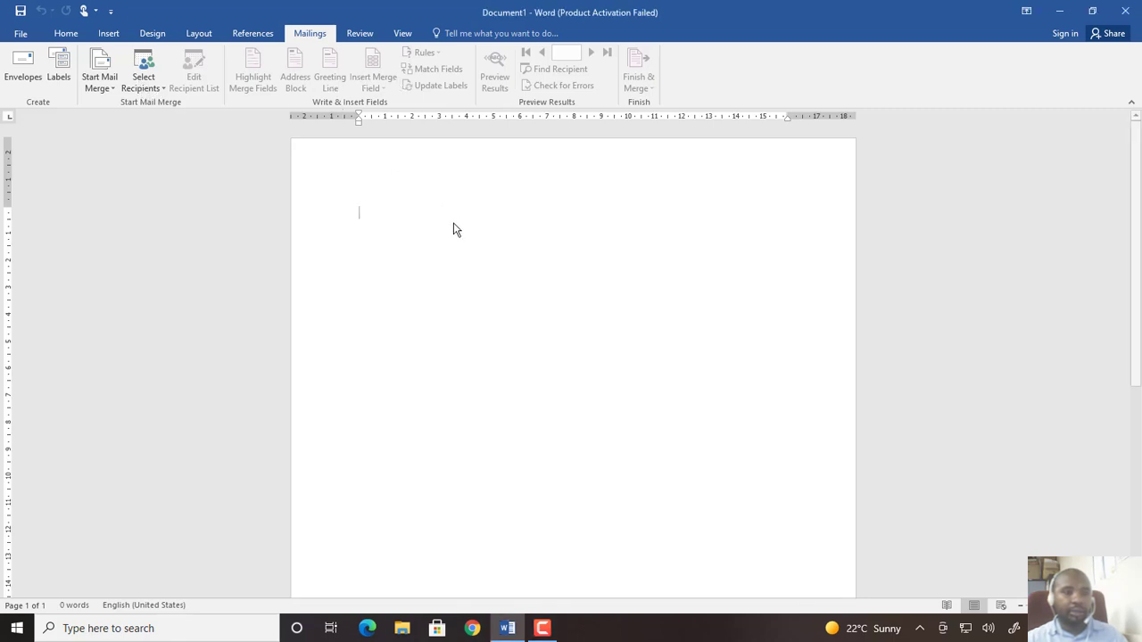
{"action": "mouse_move", "coordinate": [403, 186]}
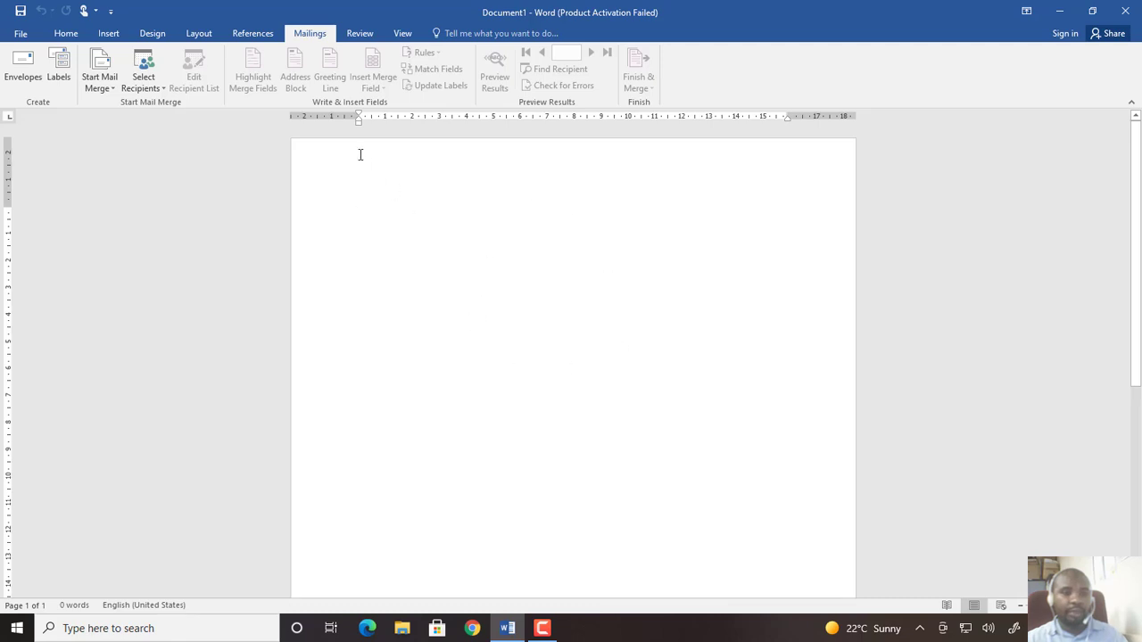
{"action": "mouse_move", "coordinate": [99, 69]}
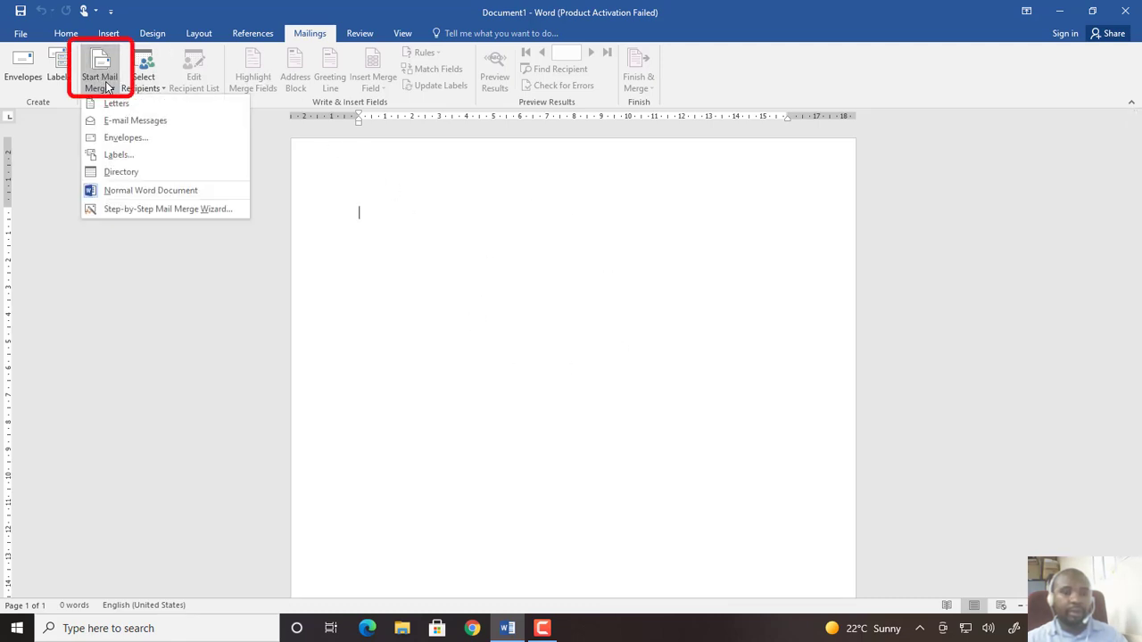
{"action": "mouse_move", "coordinate": [117, 154]}
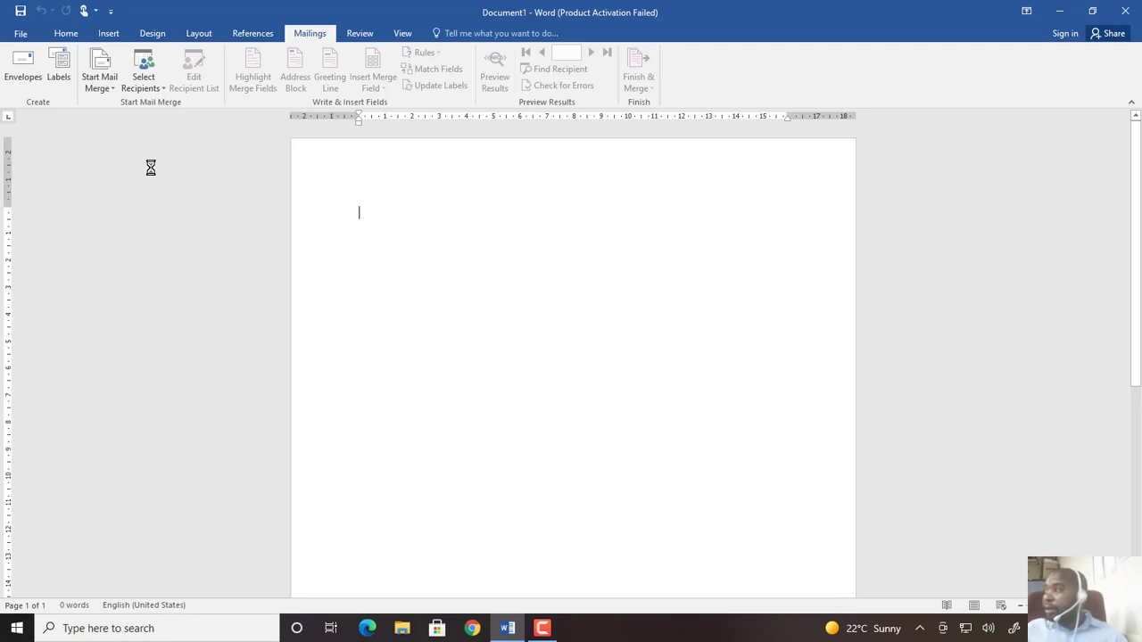
Step: Start a Labels mail merge and choose A-ONE as the label vendor
{"action": "left_click", "coordinate": [57, 68]}
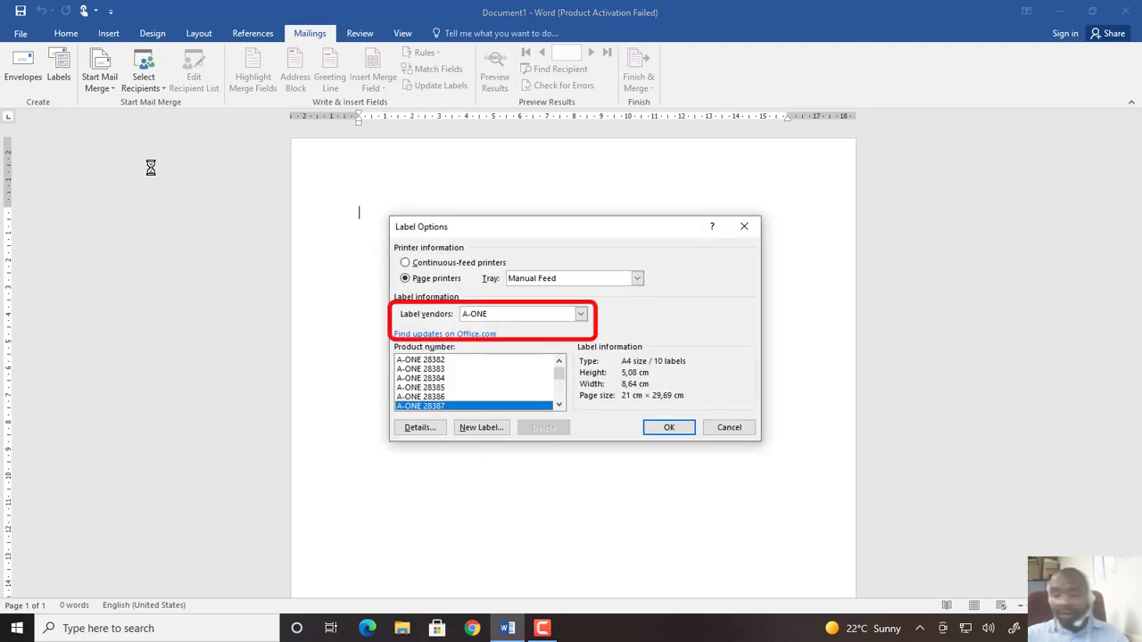
{"action": "mouse_move", "coordinate": [346, 291]}
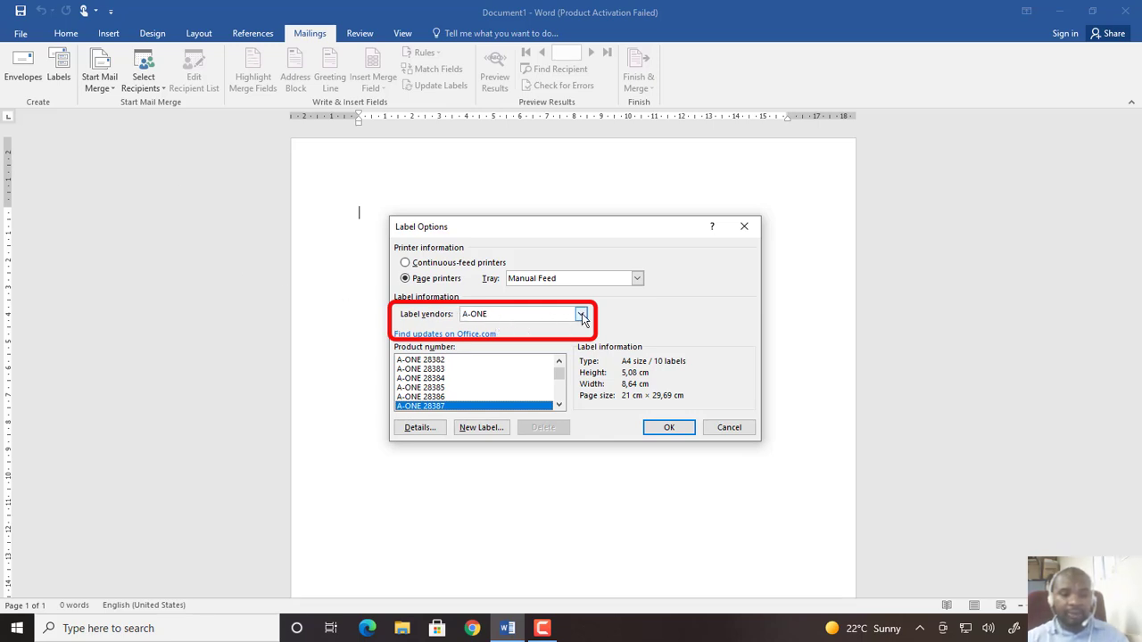
{"action": "left_click", "coordinate": [582, 314]}
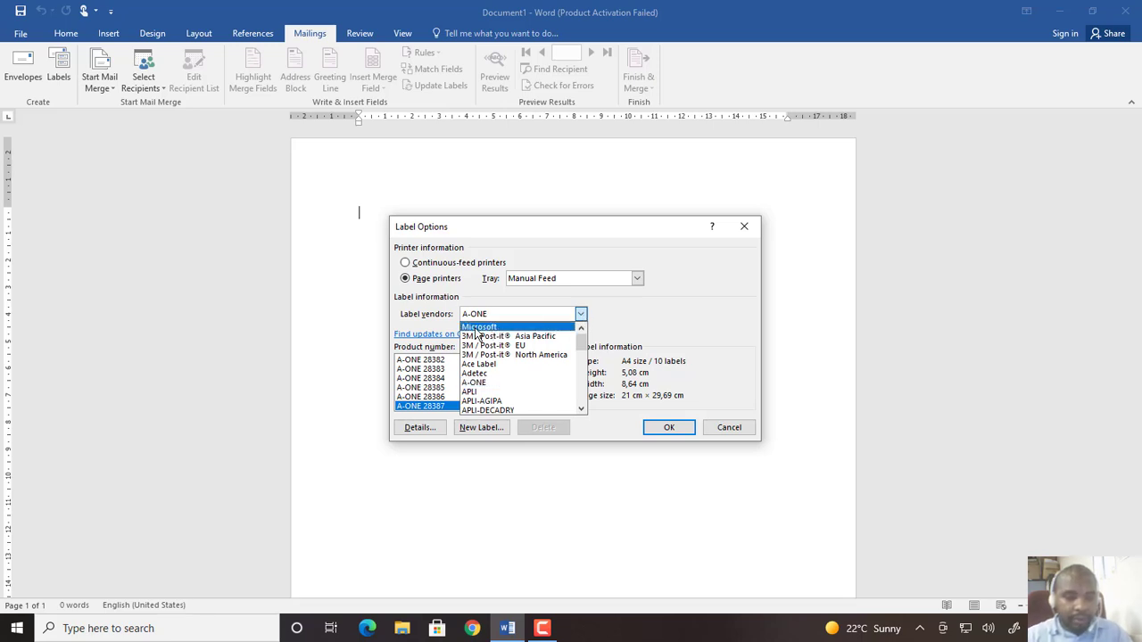
{"action": "left_click", "coordinate": [478, 325]}
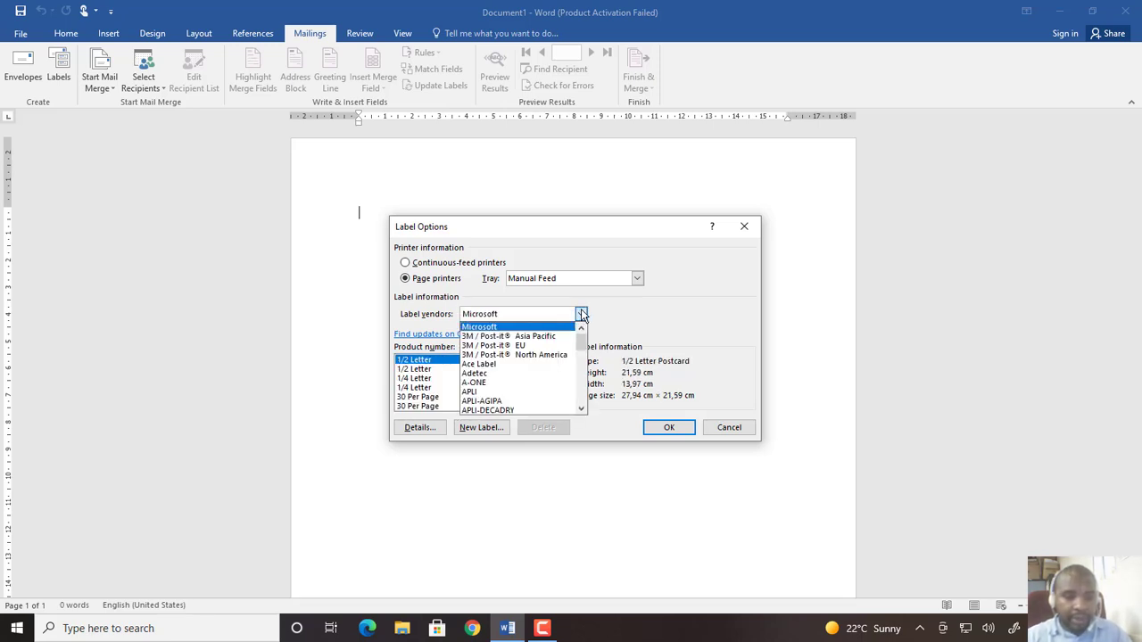
{"action": "left_click", "coordinate": [475, 382]}
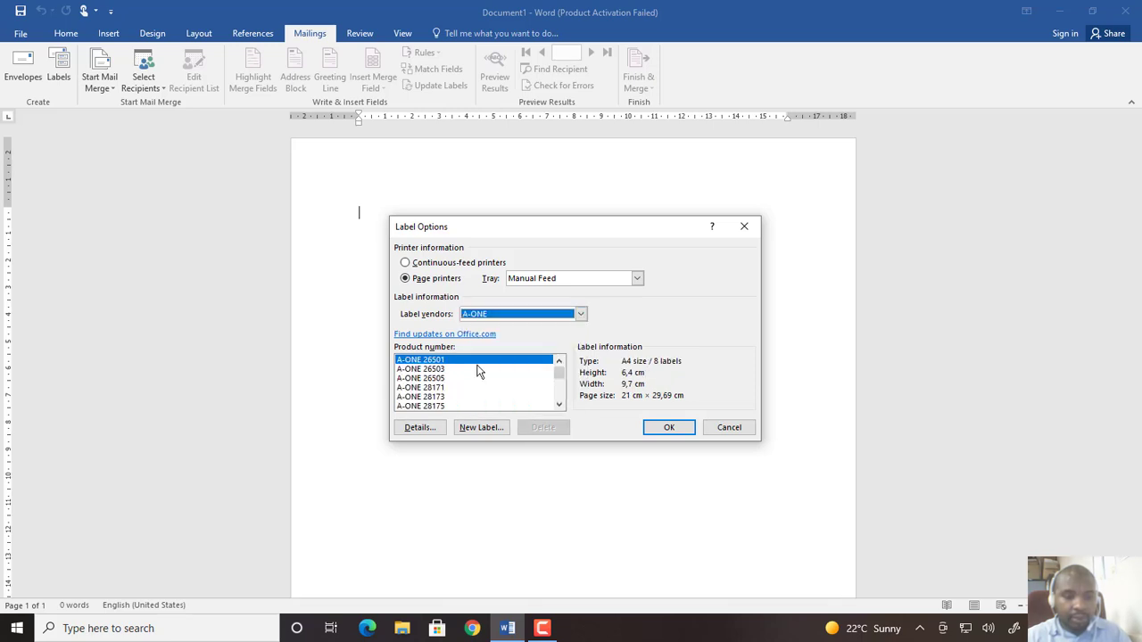
{"action": "mouse_move", "coordinate": [437, 389]}
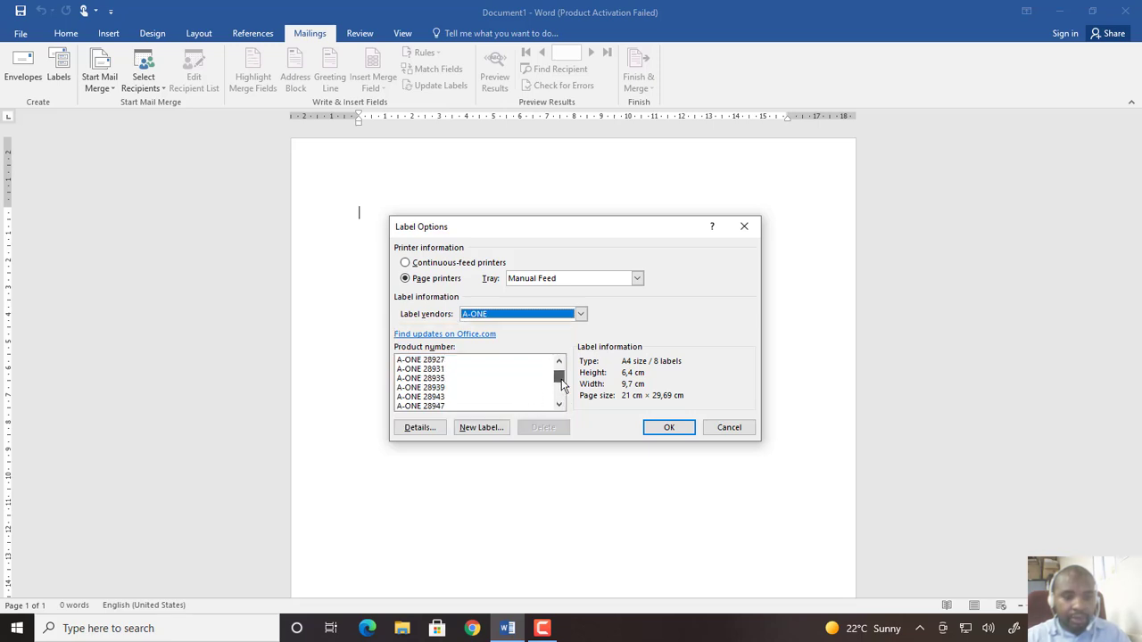
Step: Pick the A-ONE A4 ten-label product and apply the label layout
{"action": "left_click", "coordinate": [560, 360]}
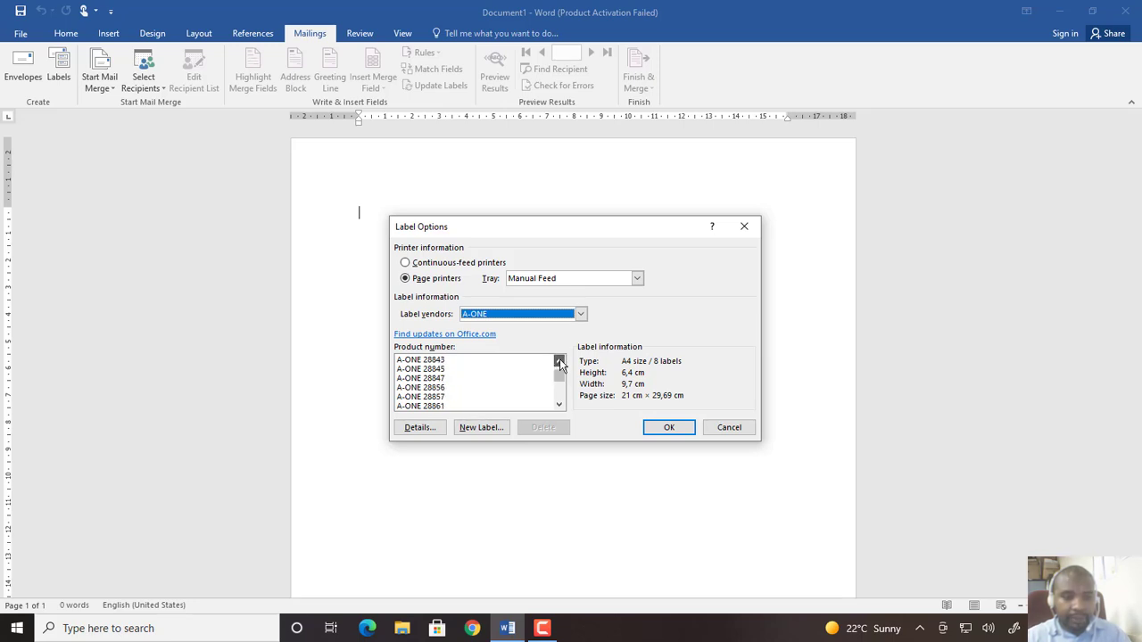
{"action": "left_click", "coordinate": [560, 360]}
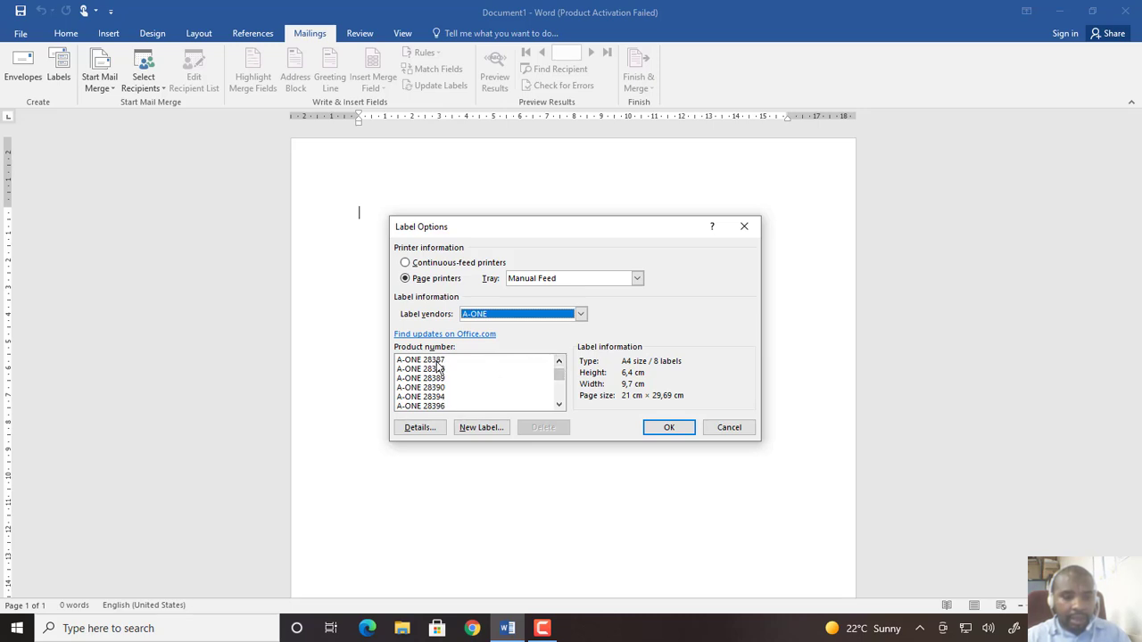
{"action": "left_click", "coordinate": [421, 358]}
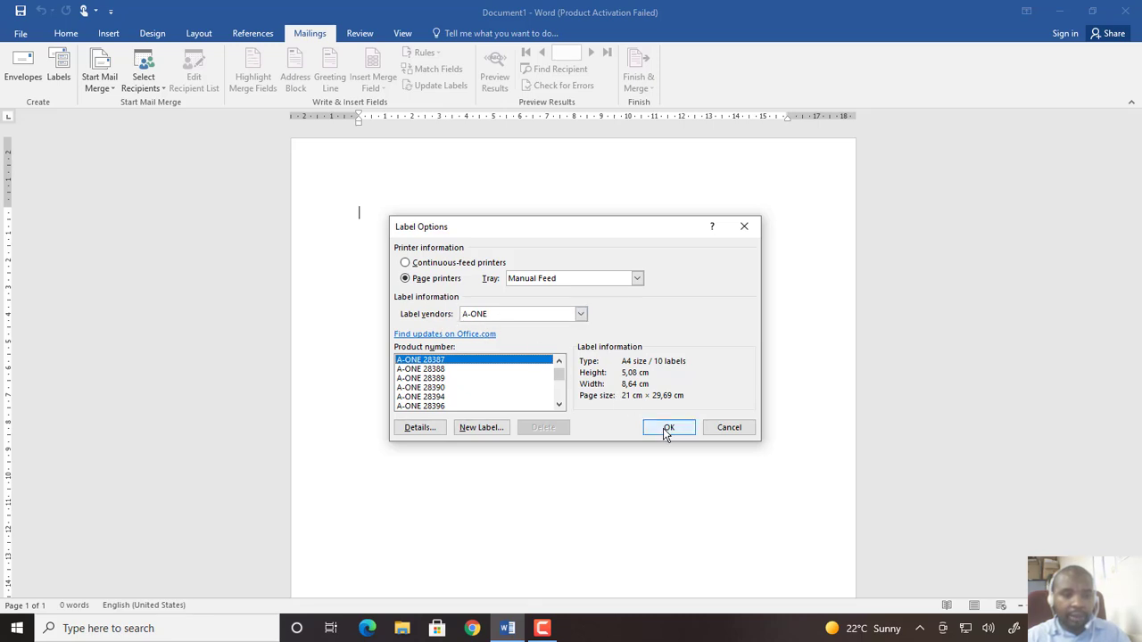
{"action": "left_click", "coordinate": [668, 428]}
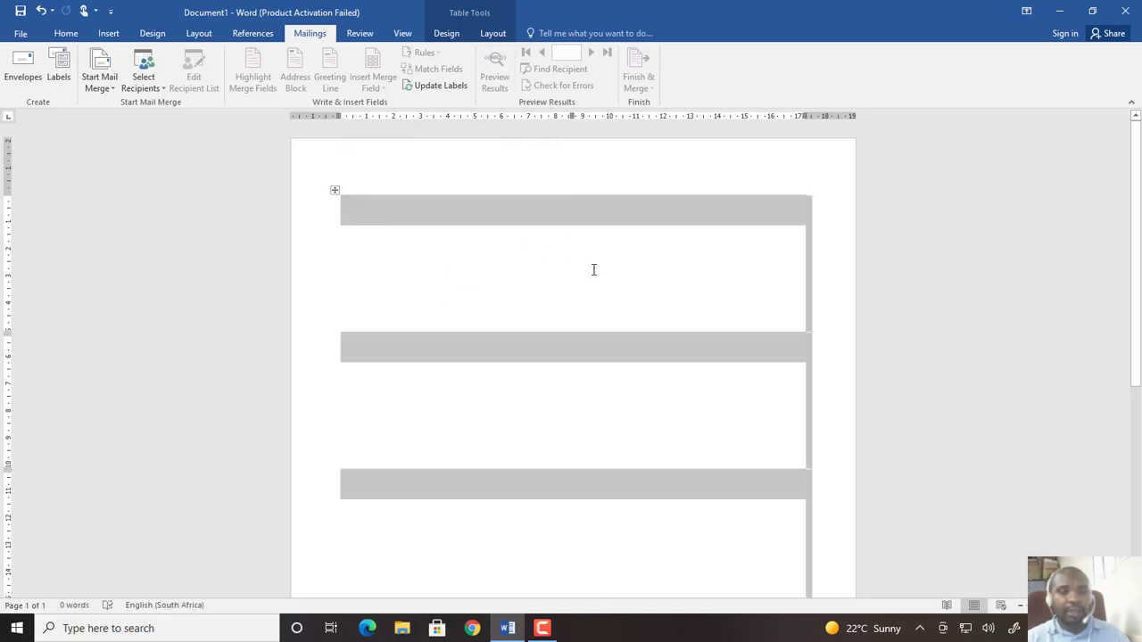
{"action": "mouse_move", "coordinate": [585, 366]}
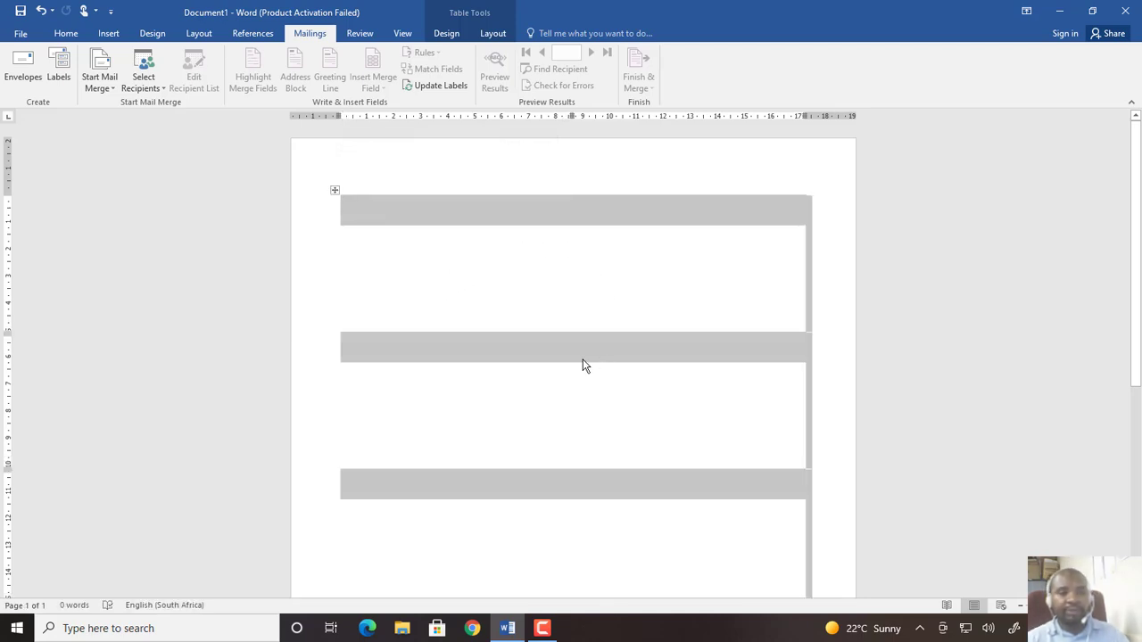
{"action": "mouse_move", "coordinate": [499, 348]}
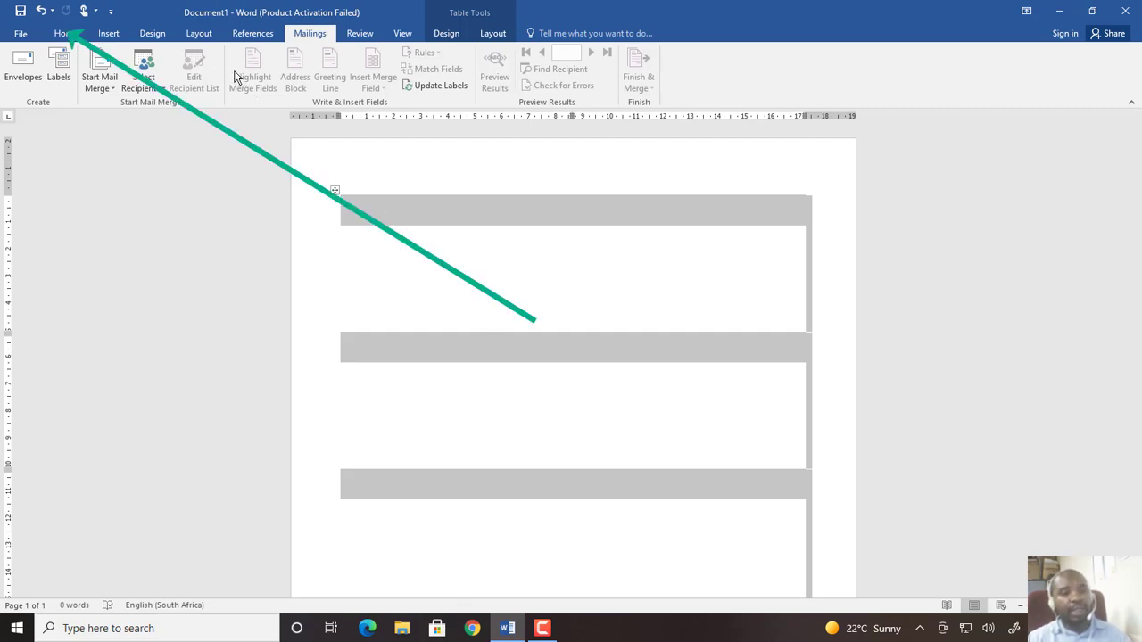
{"action": "mouse_move", "coordinate": [100, 68]}
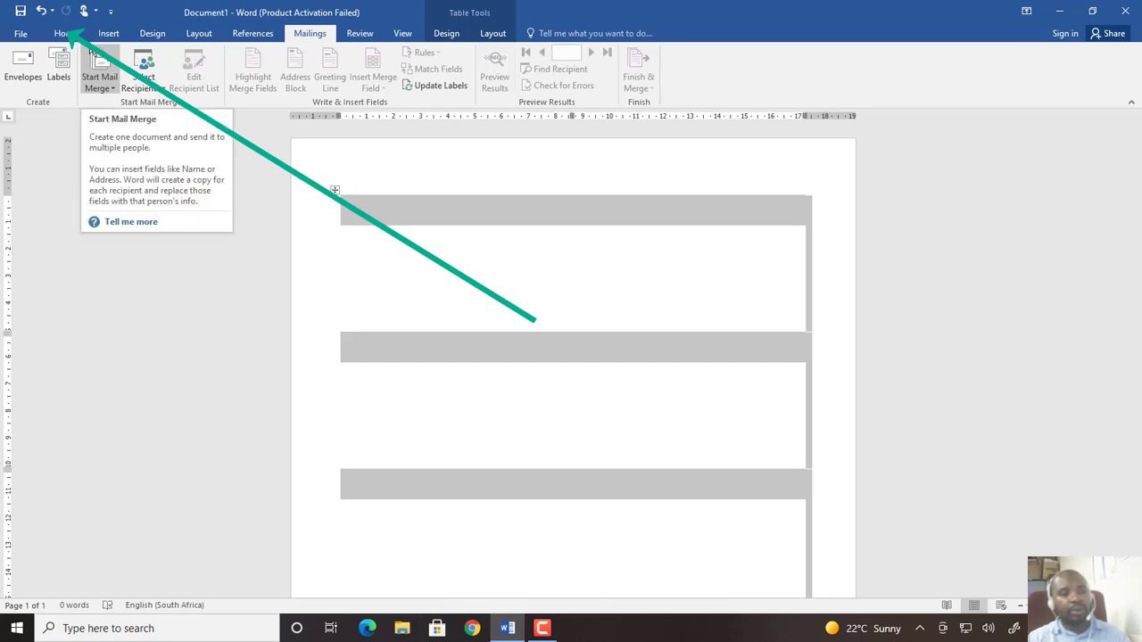
Step: Apply All Borders to the label table and place the cursor in the first label cell
{"action": "left_click", "coordinate": [62, 32]}
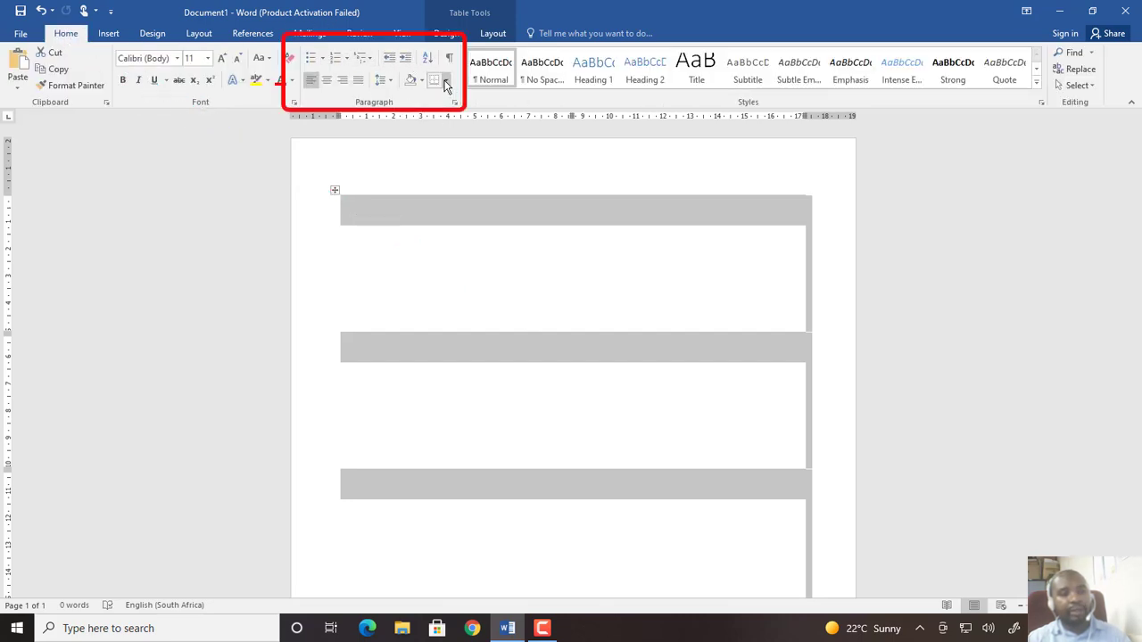
{"action": "left_click", "coordinate": [445, 79]}
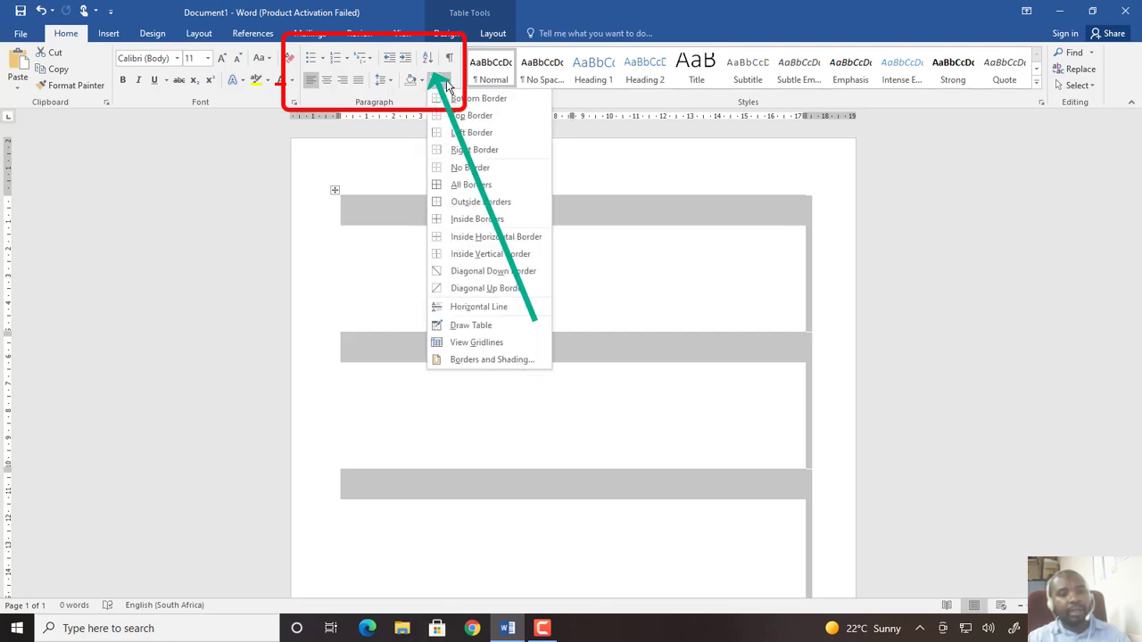
{"action": "left_click", "coordinate": [471, 184]}
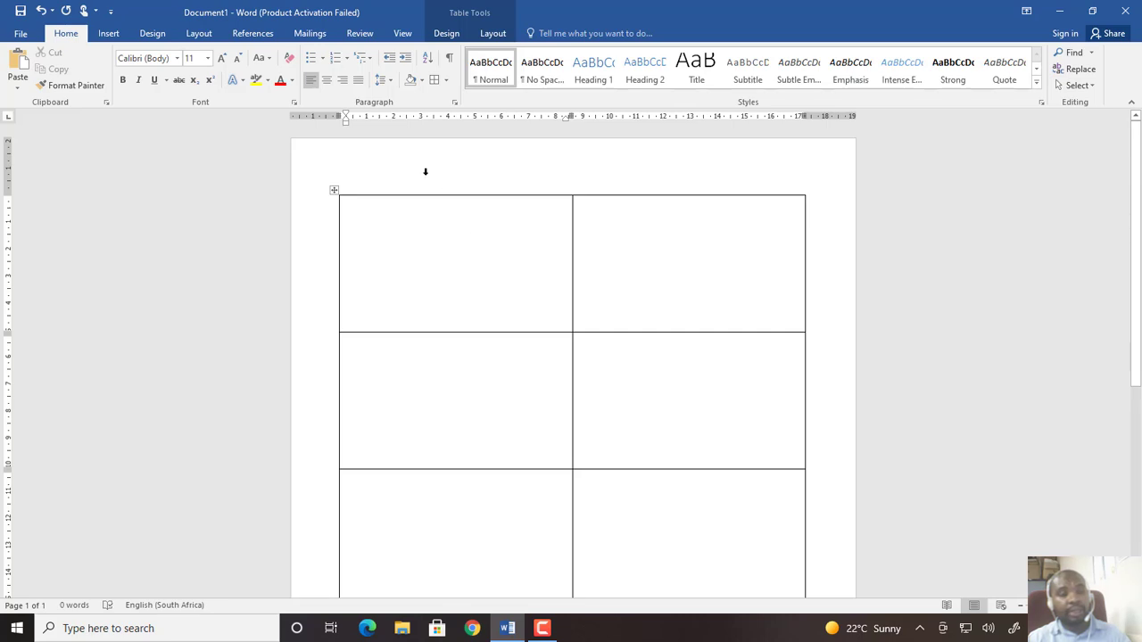
{"action": "left_click", "coordinate": [310, 32]}
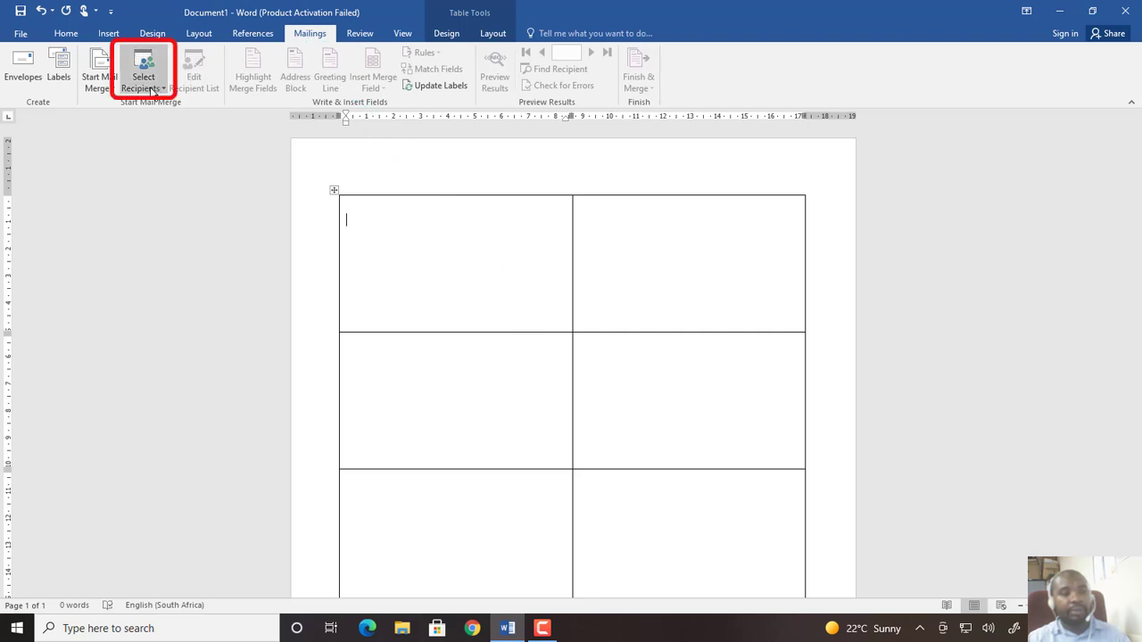
Step: Use an existing list as recipients, connecting the data file from Documents > 2022 WORK > N5
{"action": "left_click", "coordinate": [143, 69]}
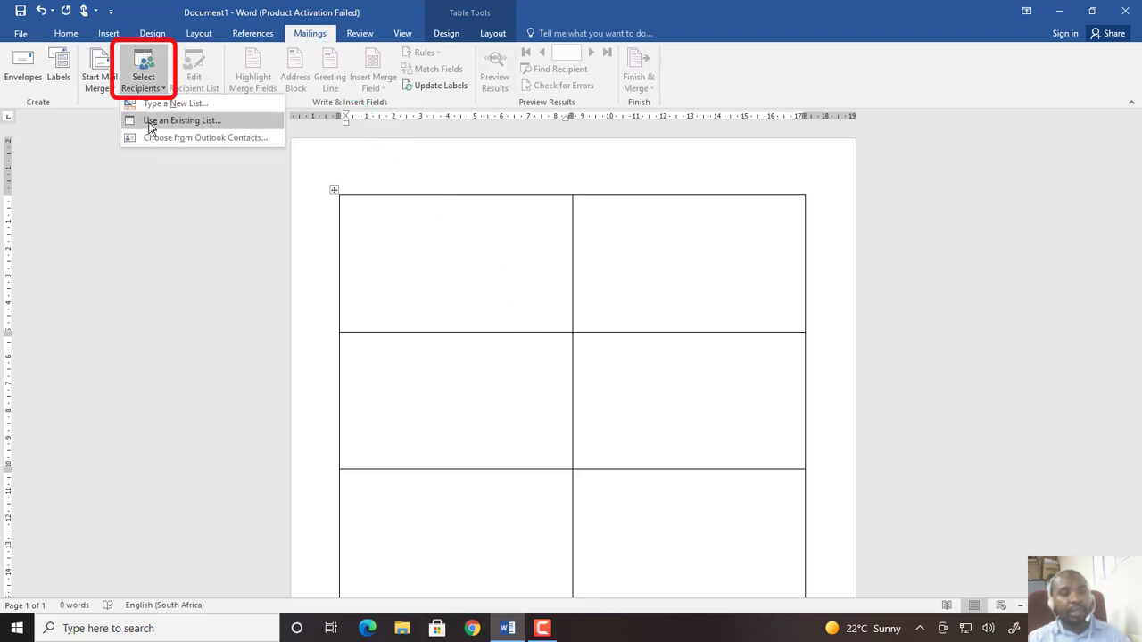
{"action": "left_click", "coordinate": [182, 120]}
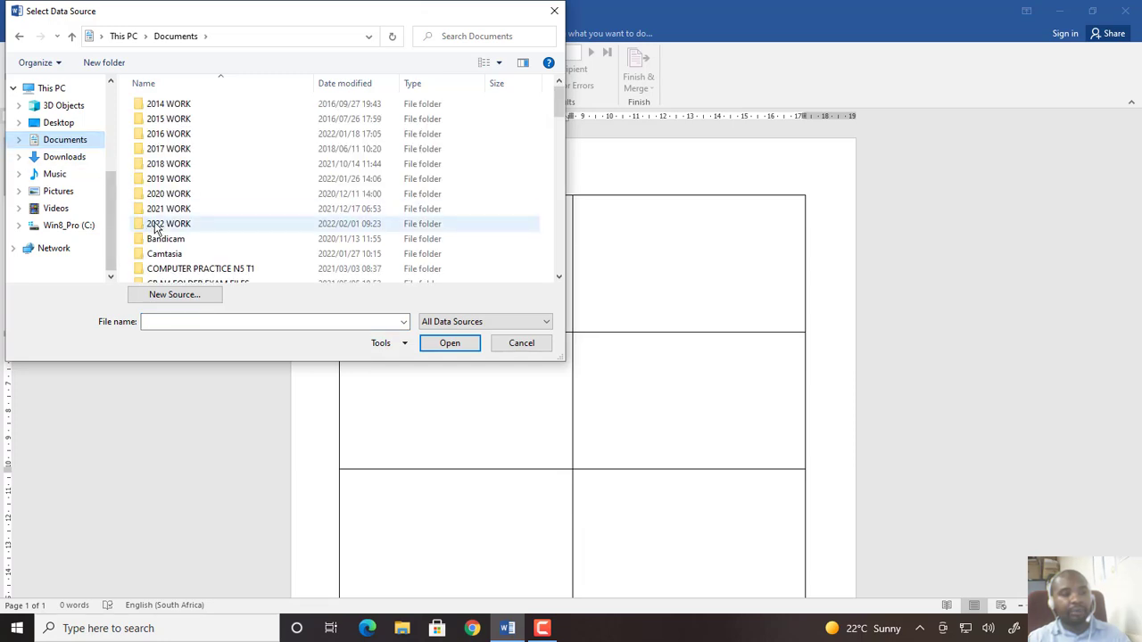
{"action": "double_click", "coordinate": [167, 223]}
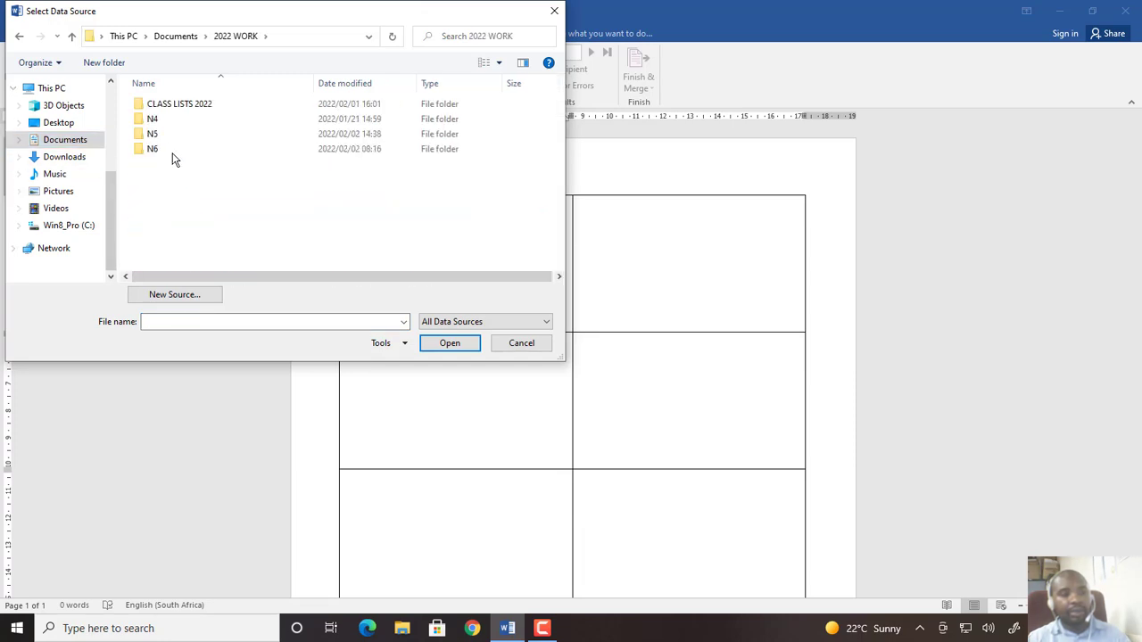
{"action": "double_click", "coordinate": [152, 132]}
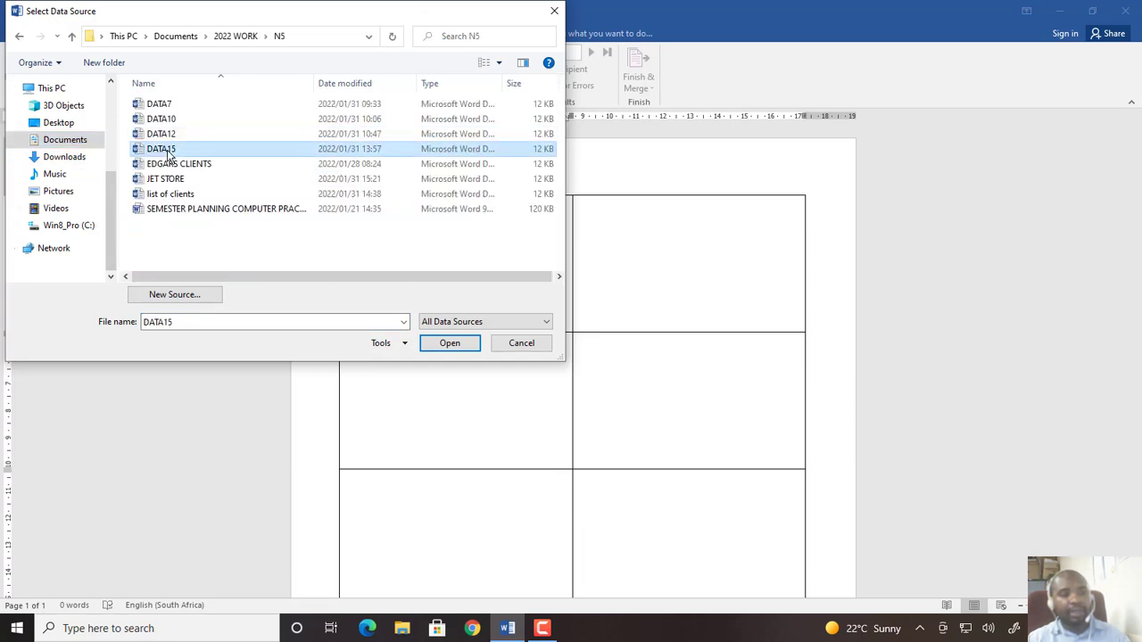
{"action": "left_click", "coordinate": [450, 342]}
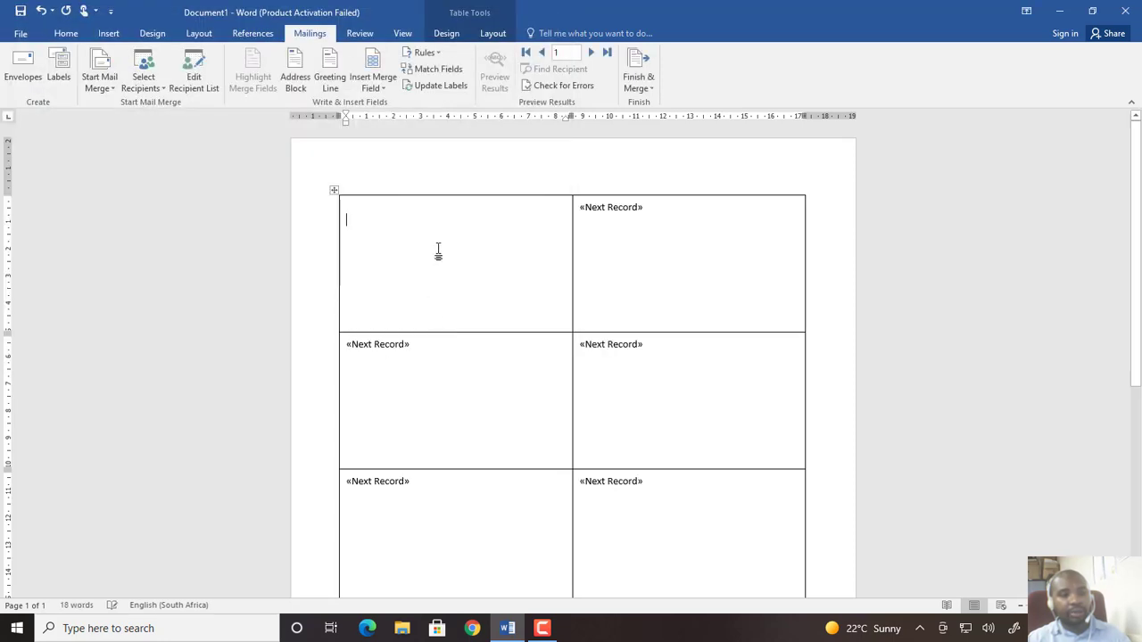
{"action": "mouse_move", "coordinate": [593, 367]}
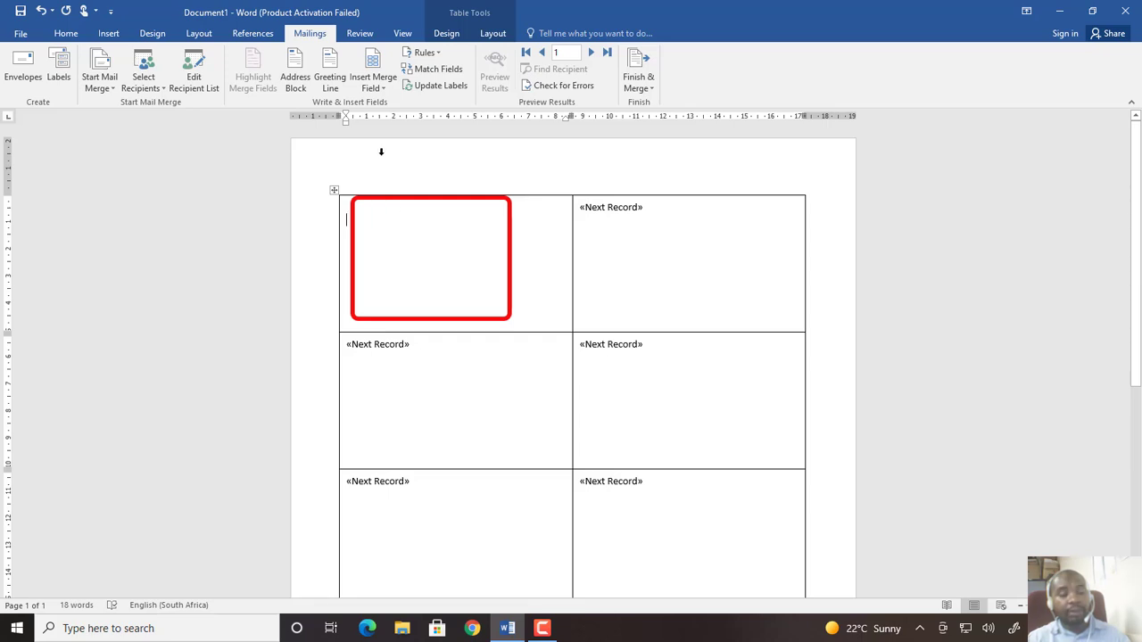
Step: Insert the NAME, STUDENT_NUMBER and FEES merge fields into the first label on separate lines
{"action": "left_click", "coordinate": [371, 72]}
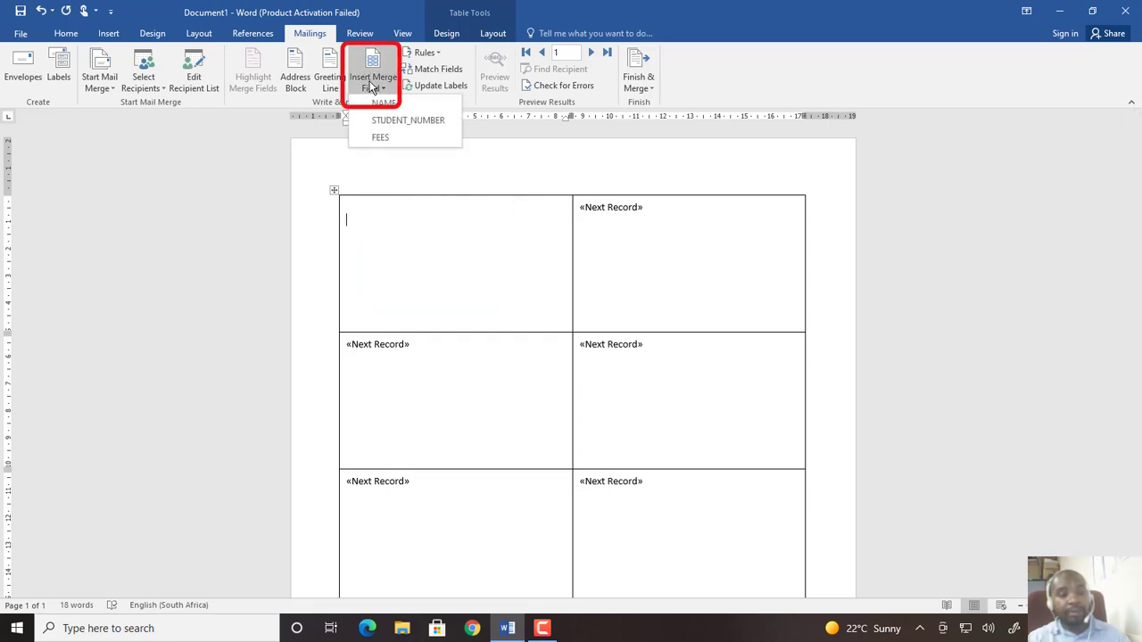
{"action": "mouse_move", "coordinate": [376, 89]}
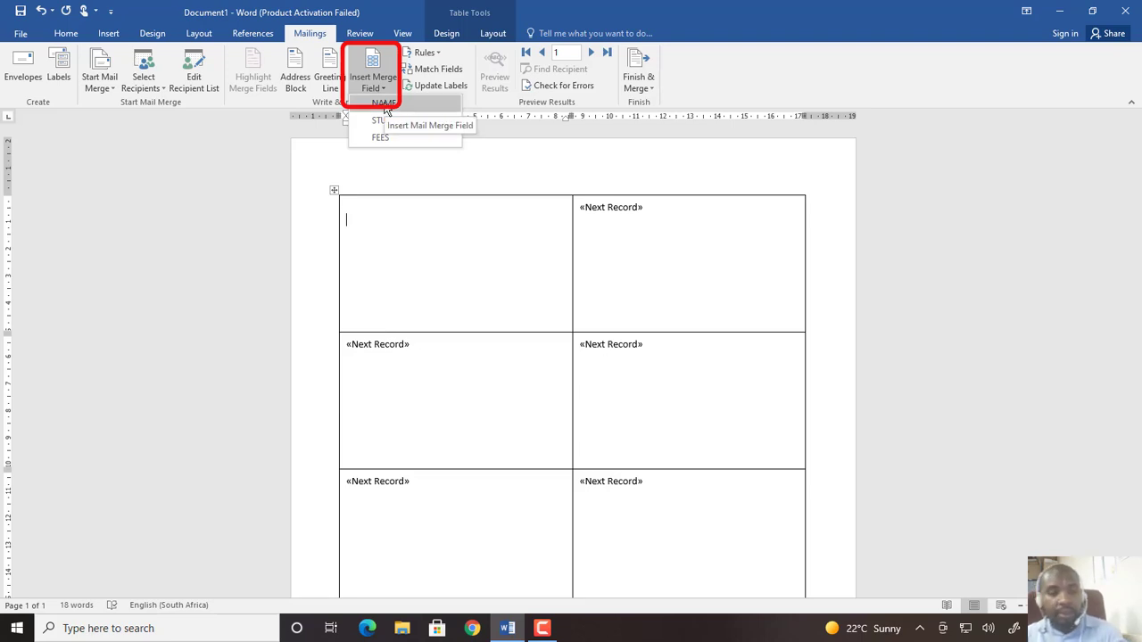
{"action": "left_click", "coordinate": [384, 101]}
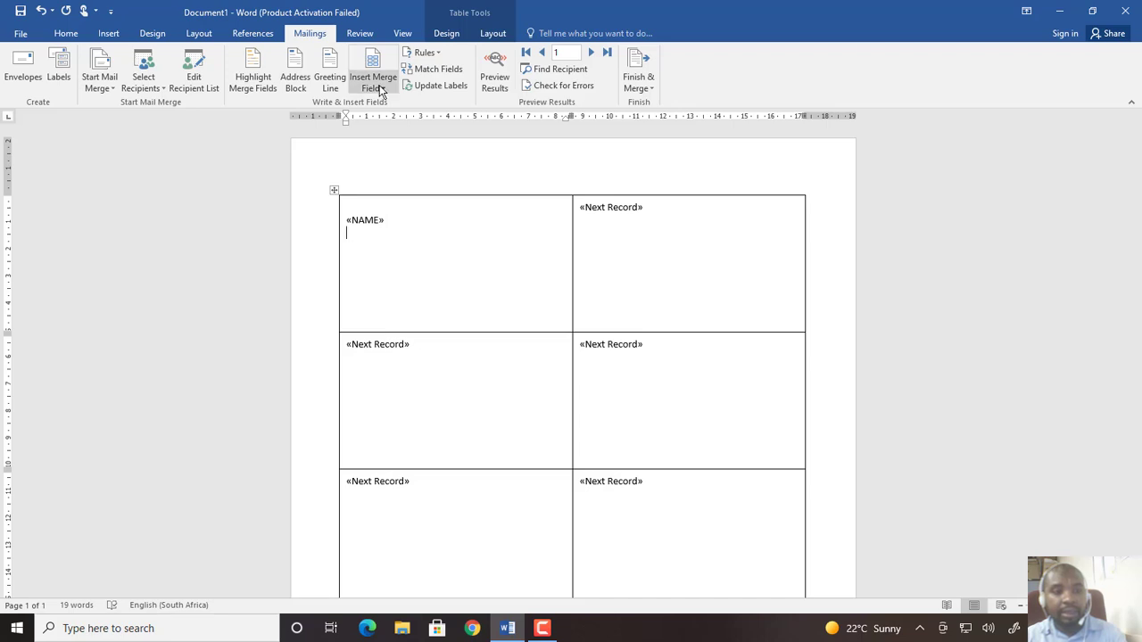
{"action": "left_click", "coordinate": [373, 71]}
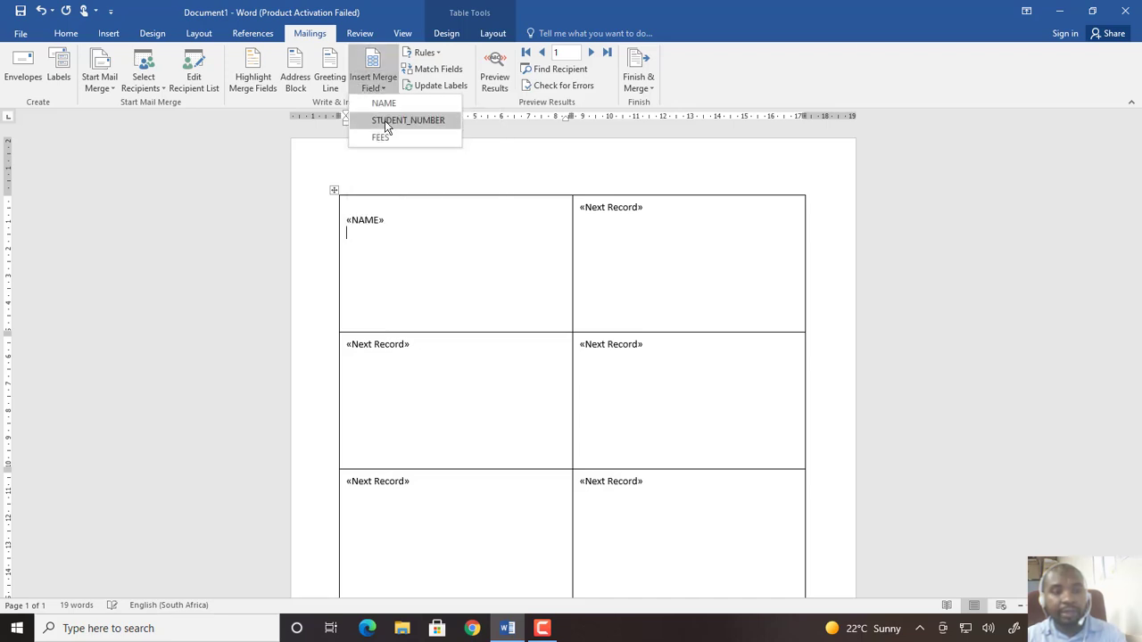
{"action": "left_click", "coordinate": [407, 119]}
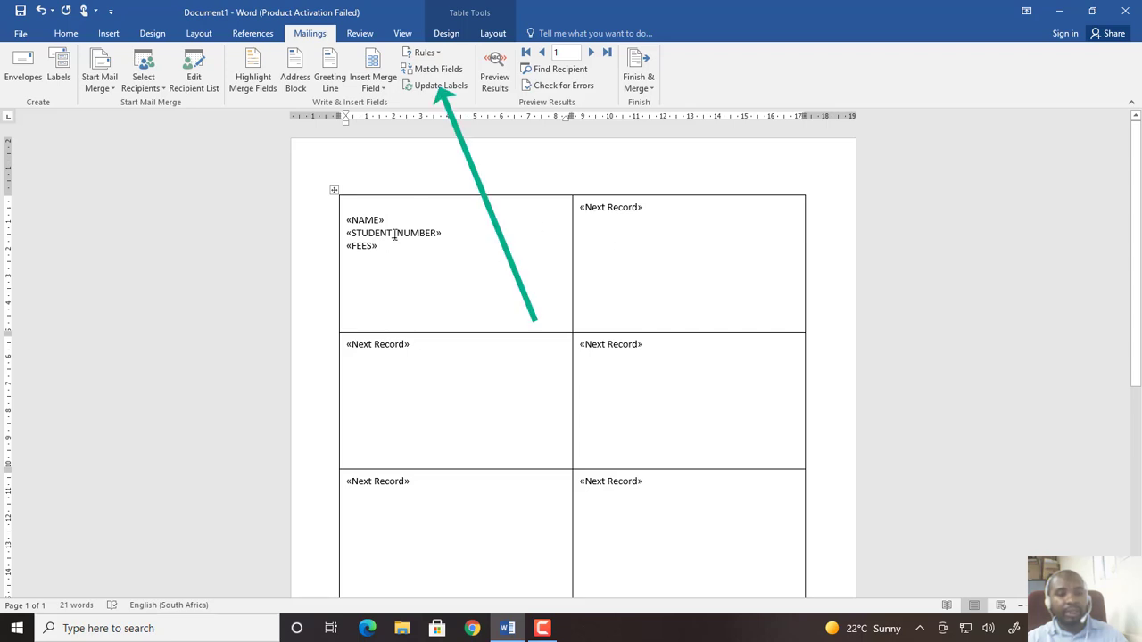
{"action": "left_click_drag", "start_coordinate": [348, 232], "coordinate": [441, 232]}
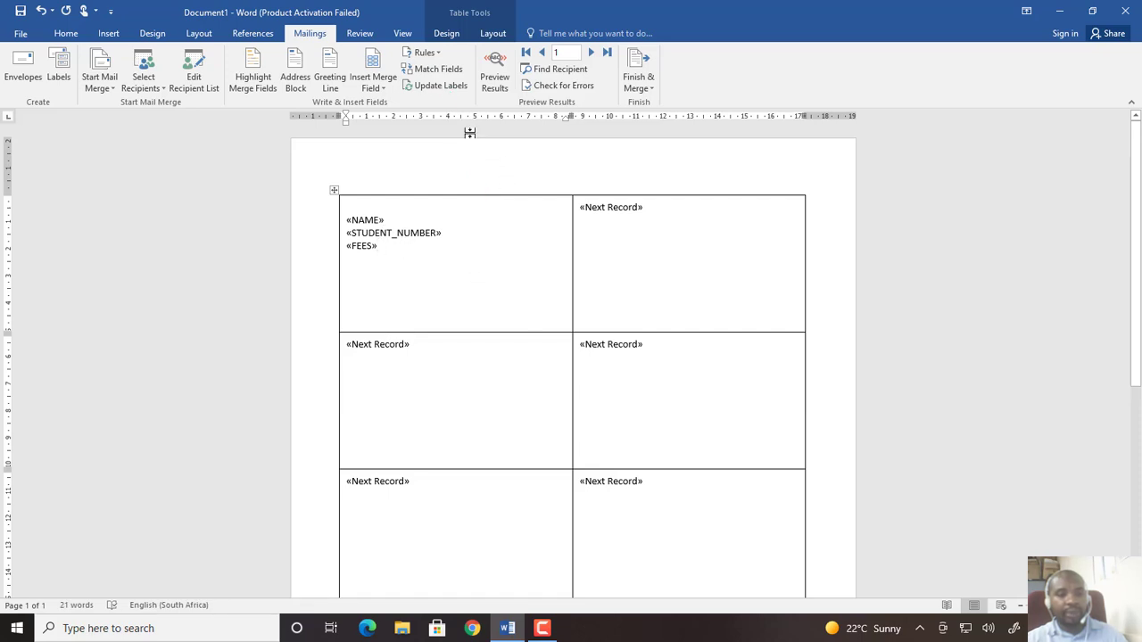
Step: Update Labels so every cell repeats the NAME, STUDENT_NUMBER and FEES fields
{"action": "left_click", "coordinate": [436, 86]}
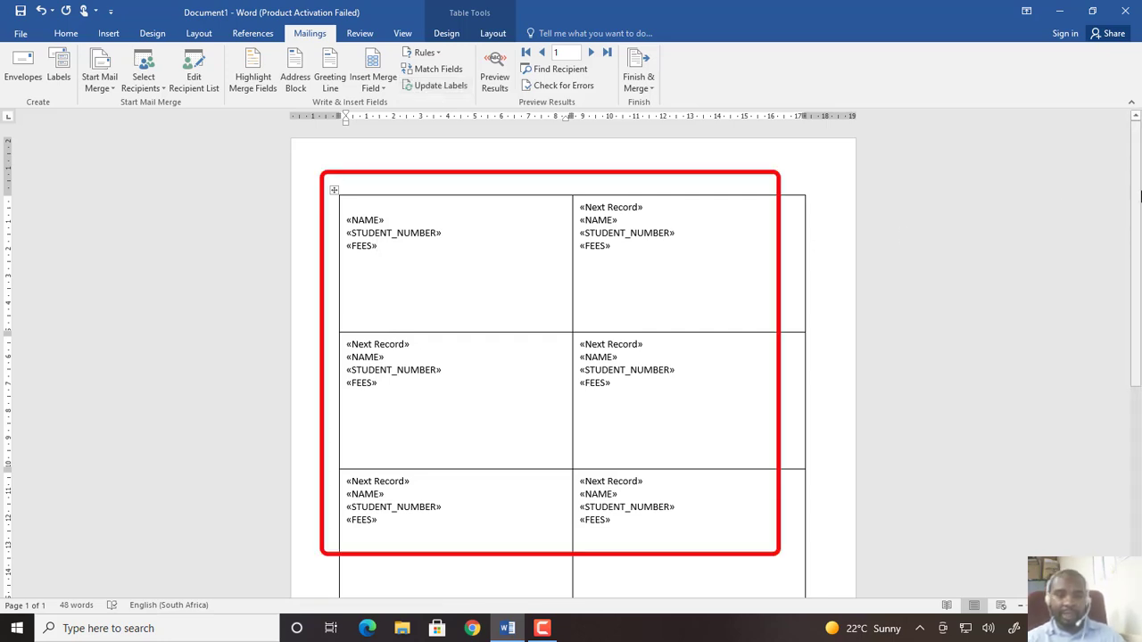
{"action": "scroll", "scroll_direction": "down", "scroll_amount": 3}
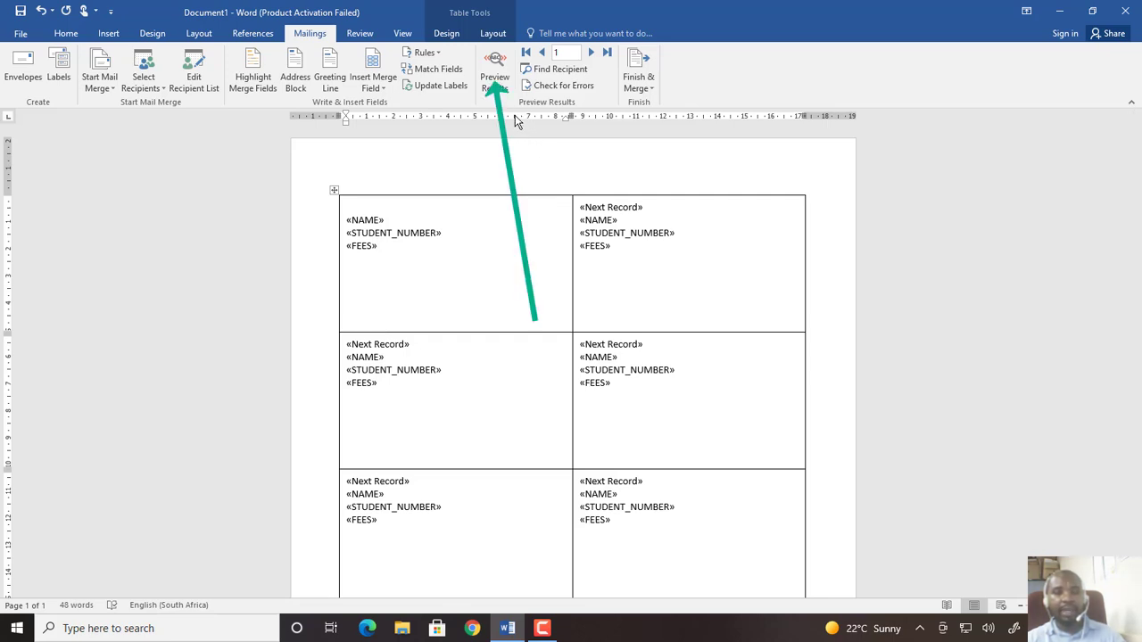
{"action": "mouse_move", "coordinate": [495, 71]}
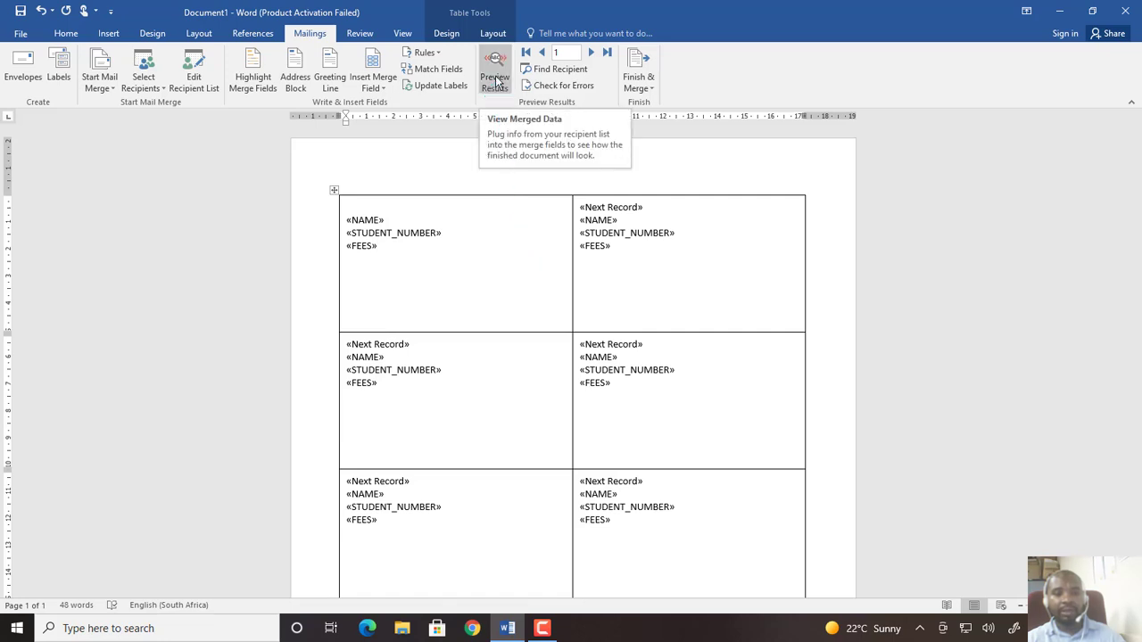
Step: Preview Results to show real names, student numbers and fees in the labels
{"action": "left_click", "coordinate": [494, 67]}
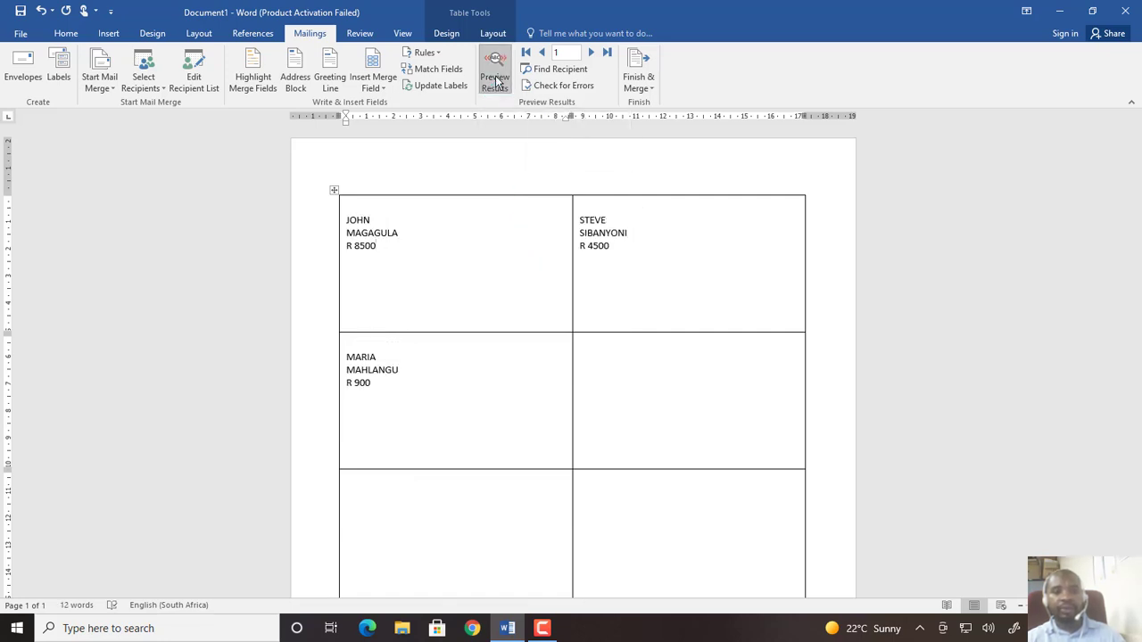